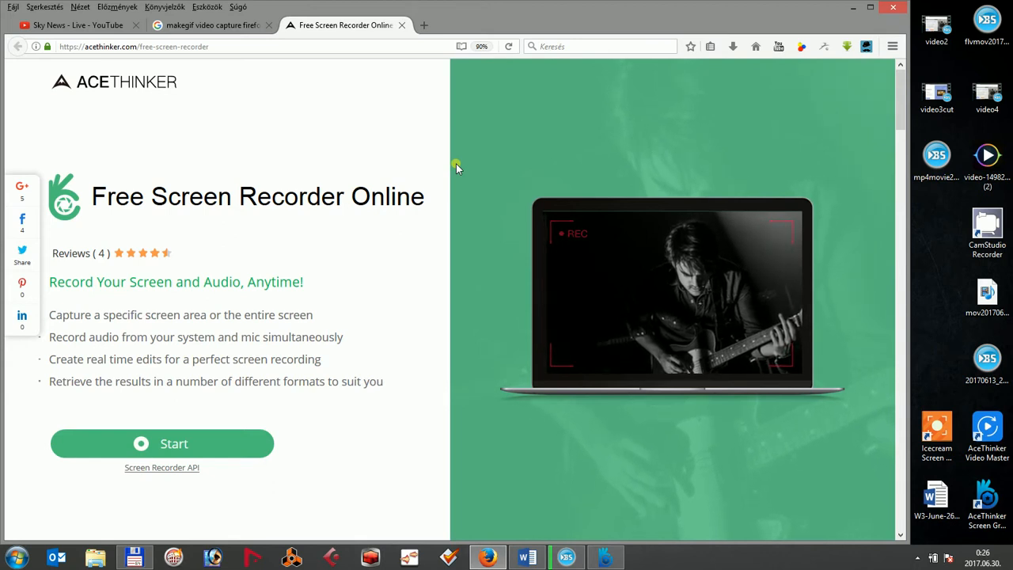
pyautogui.moveTo(457, 196)
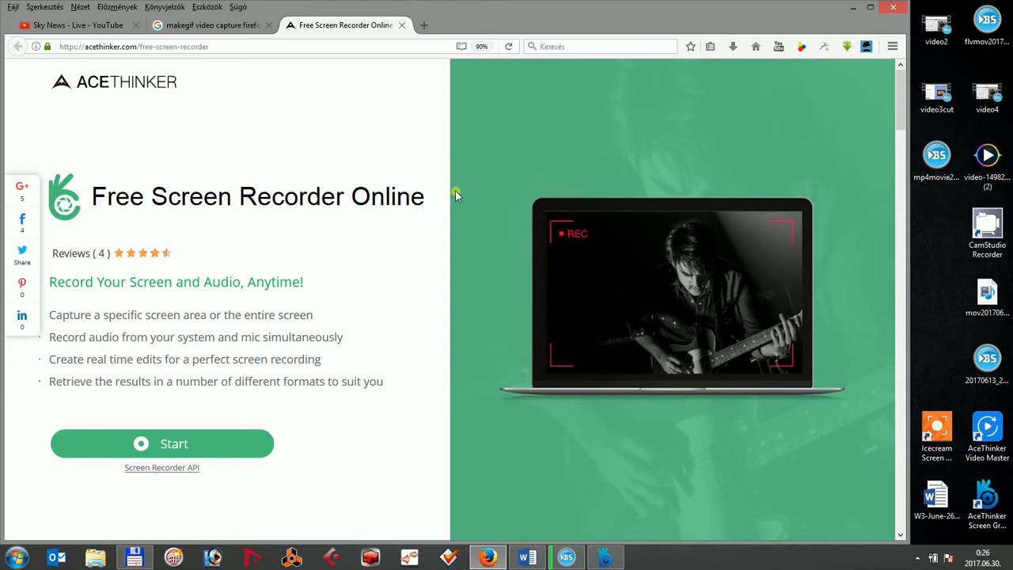
# - Launch the recorder from the Free Screen Recorder Online page's green Start button
pyautogui.click(161, 444)
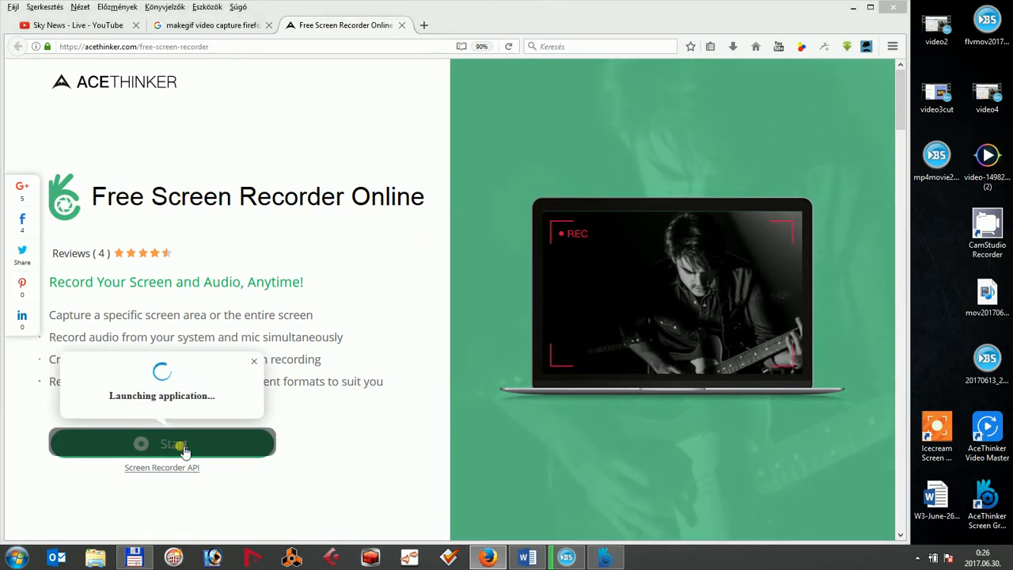
# - Allow the launch, then shape a custom 531 × 406 frame over the page's title and feature list
pyautogui.click(161, 443)
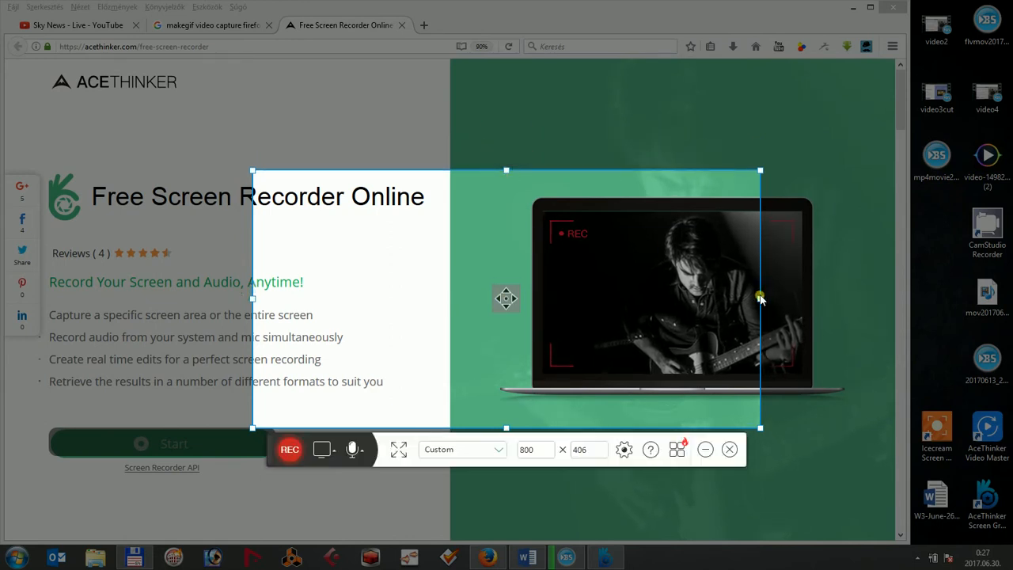
pyautogui.moveTo(760, 298); pyautogui.dragTo(589, 298)
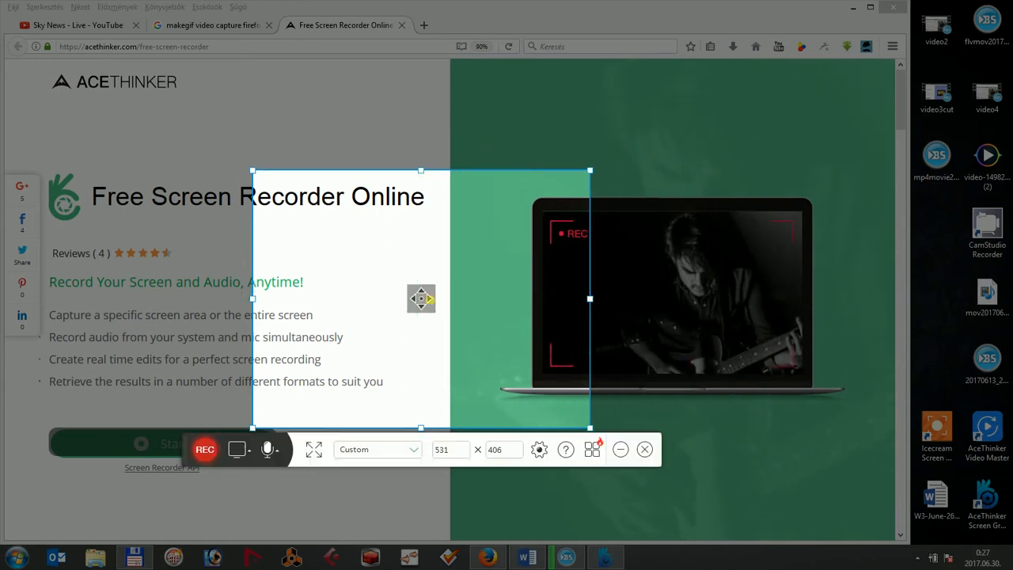
pyautogui.moveTo(421, 298); pyautogui.dragTo(196, 281)
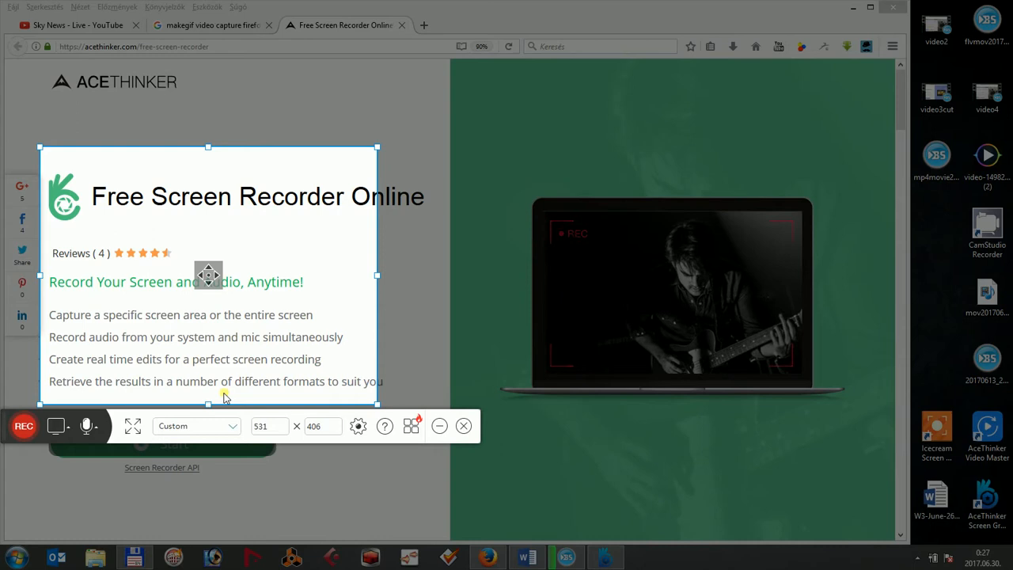
pyautogui.click(196, 426)
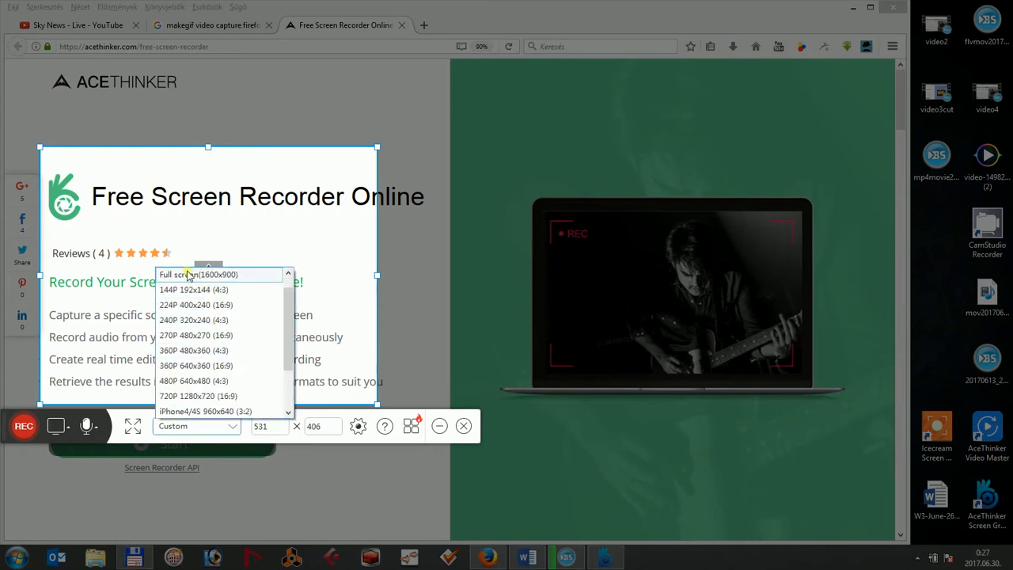
pyautogui.click(196, 426)
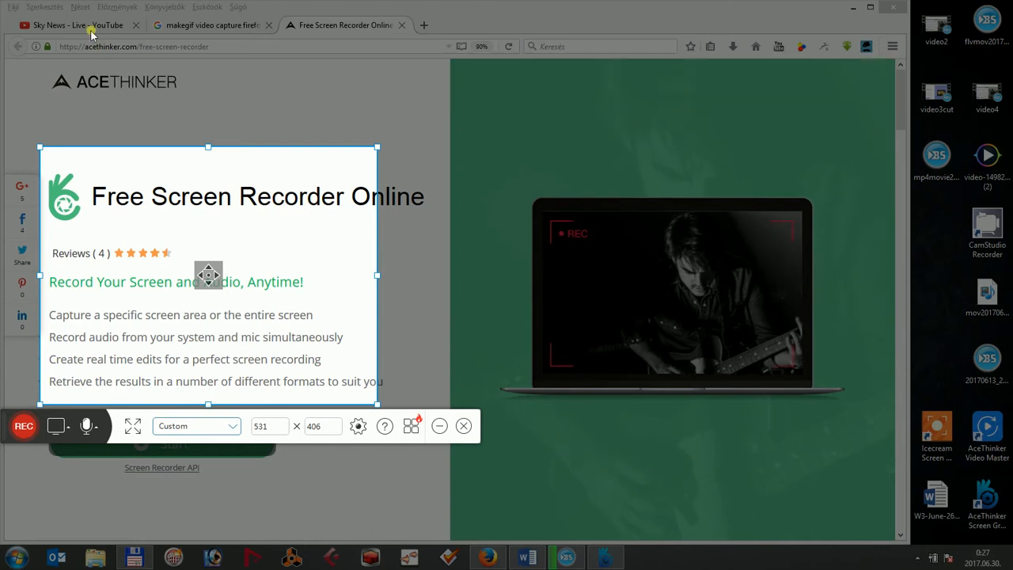
# - Fit an 868 × 546 frame over the Sky News - Live player and title, keeping System sound as audio source
pyautogui.click(76, 25)
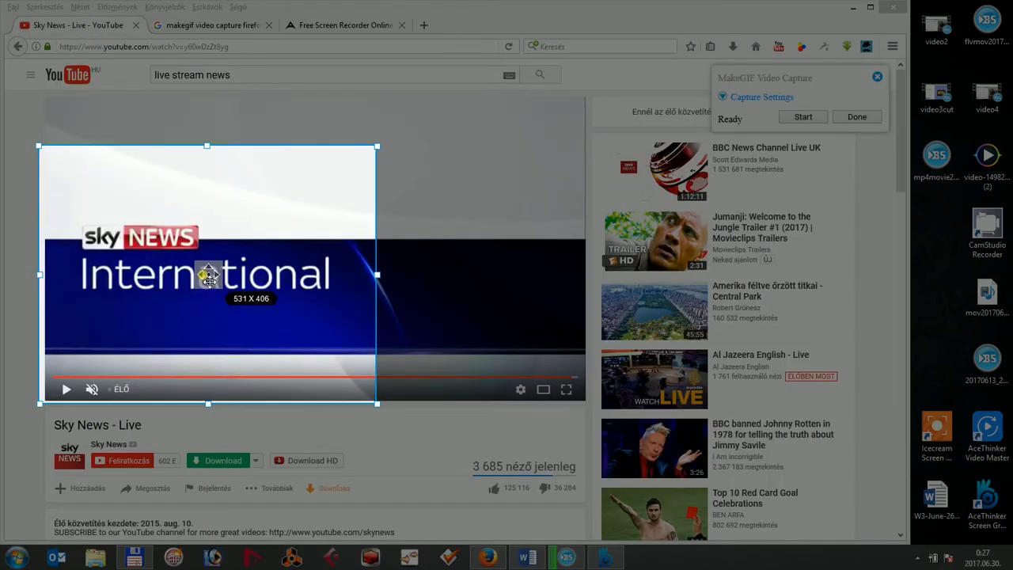
pyautogui.moveTo(208, 146); pyautogui.dragTo(208, 97)
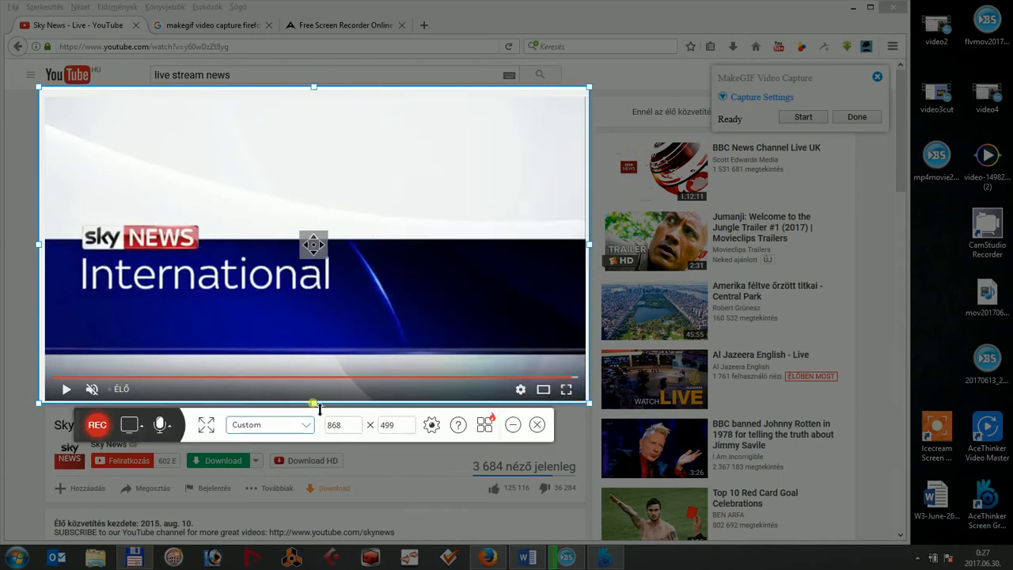
pyautogui.moveTo(313, 404); pyautogui.dragTo(314, 433)
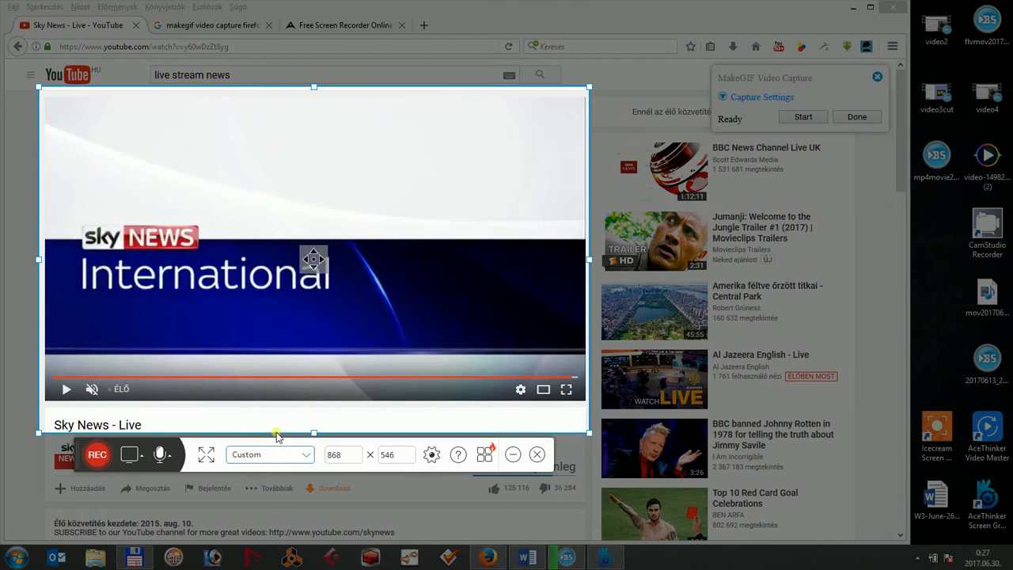
pyautogui.click(161, 454)
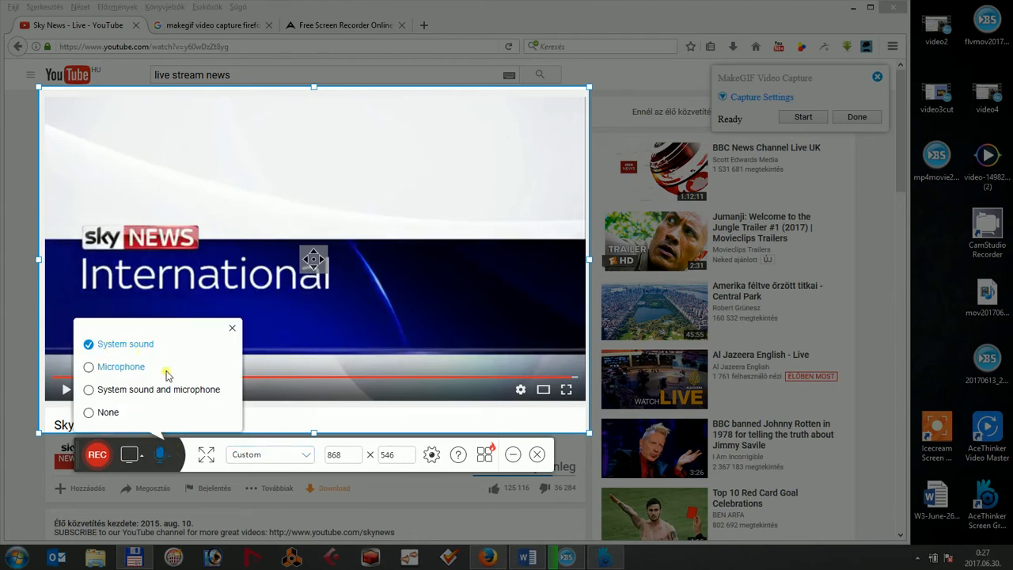
pyautogui.click(161, 454)
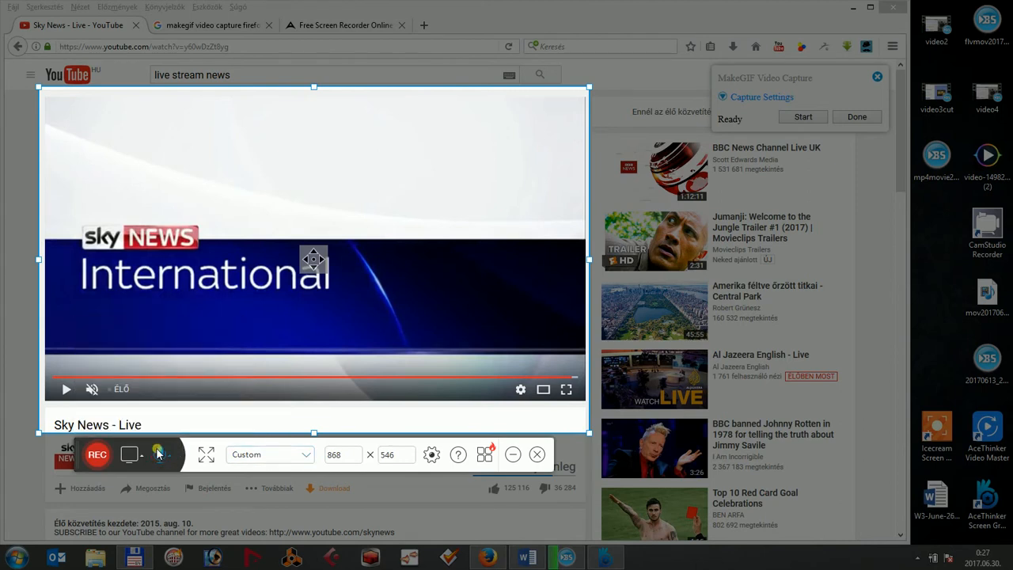
pyautogui.click(431, 454)
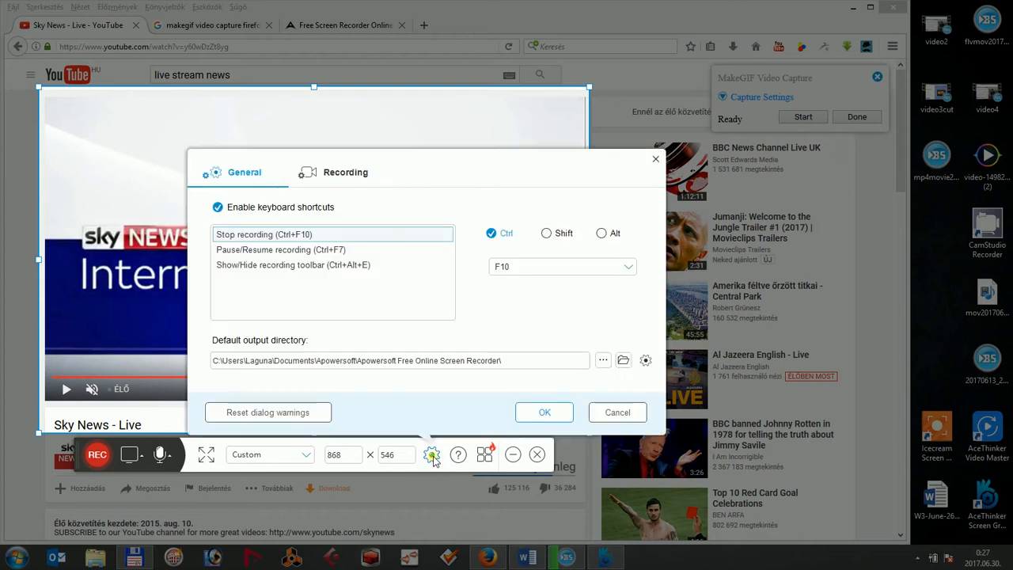
pyautogui.click(345, 172)
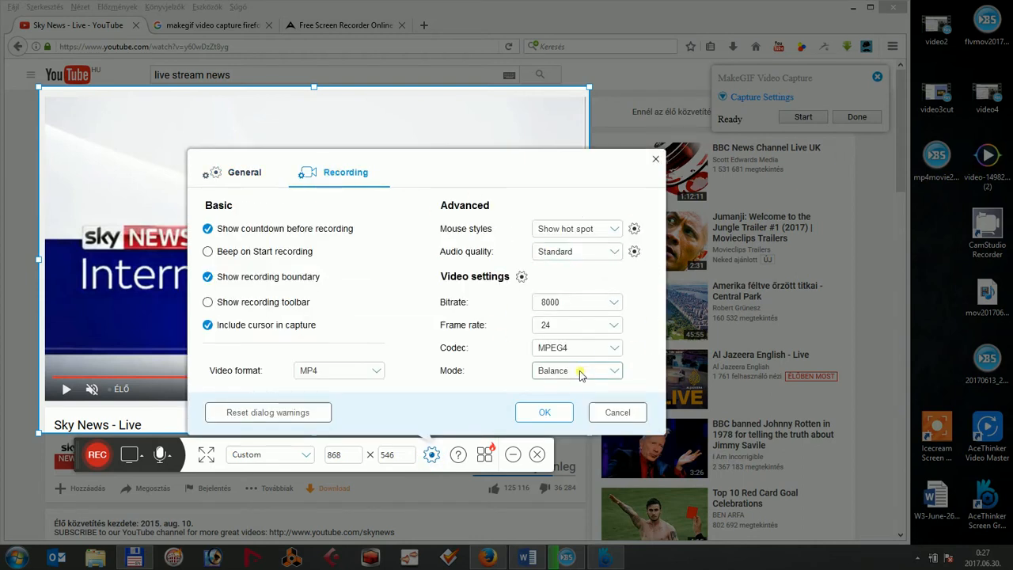
pyautogui.moveTo(486, 333)
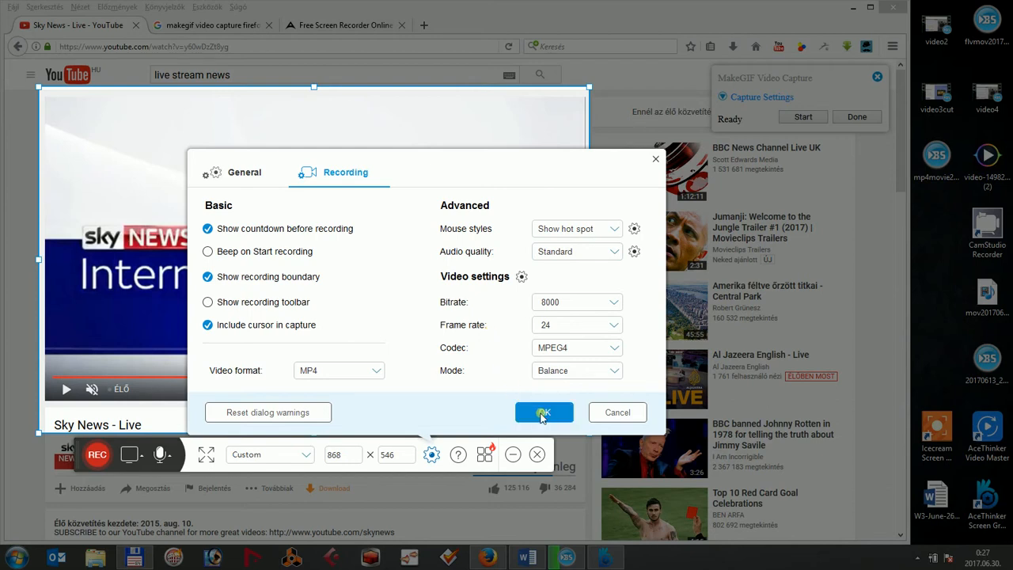
pyautogui.click(544, 411)
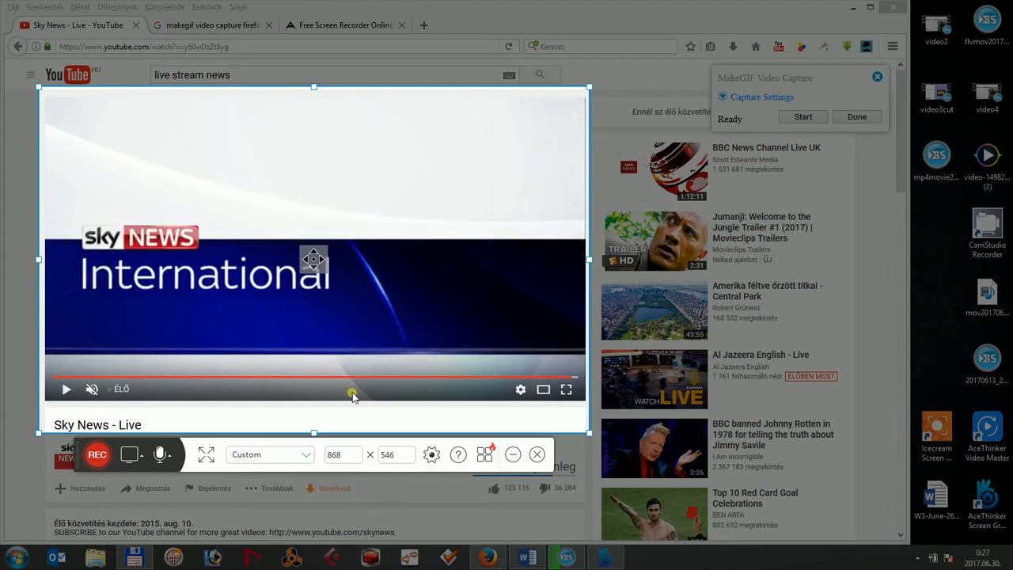
# - Record about 13 seconds of the playing Sky News video, then stop the recording
pyautogui.click(803, 116)
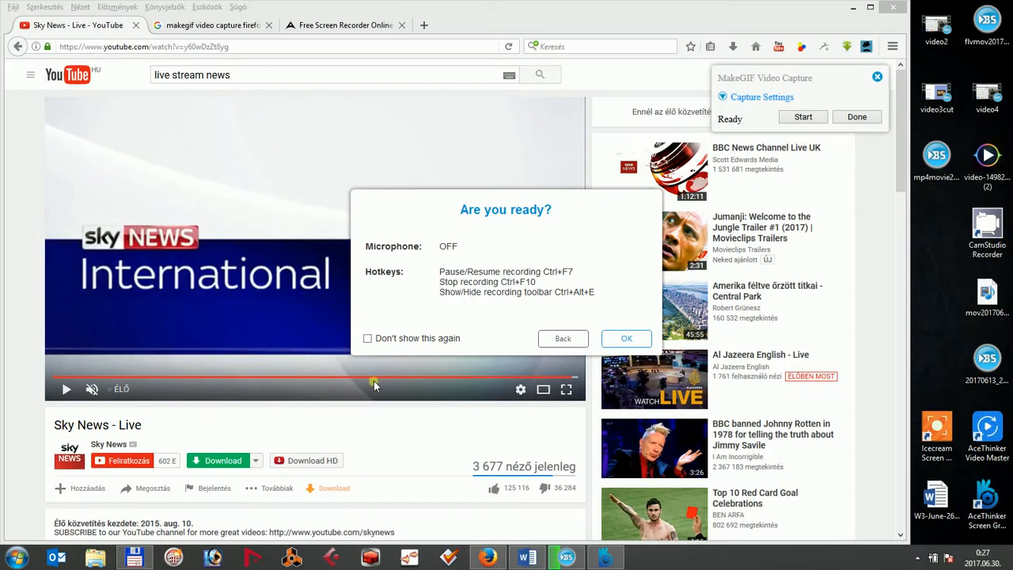
pyautogui.click(626, 338)
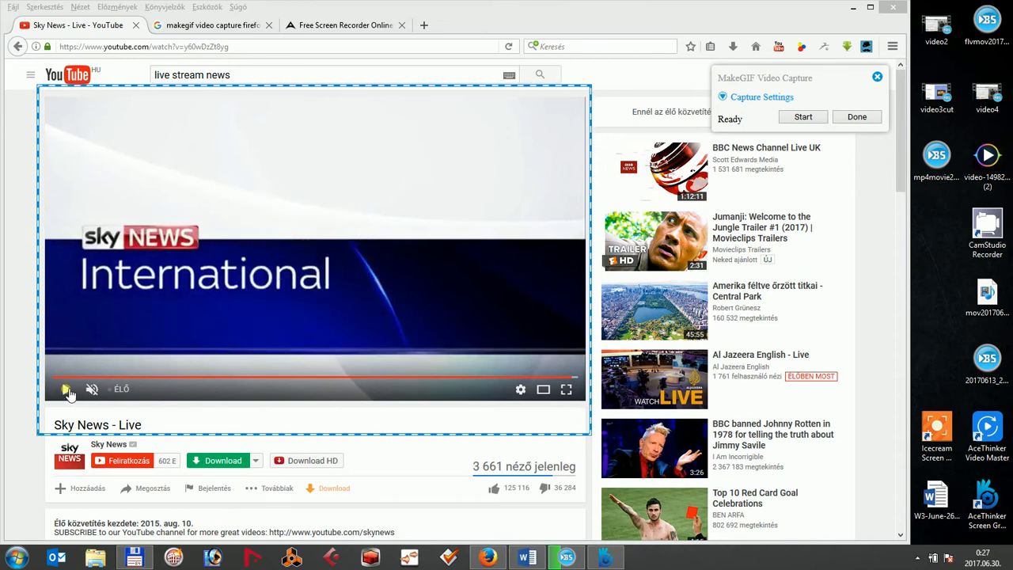
pyautogui.click(68, 388)
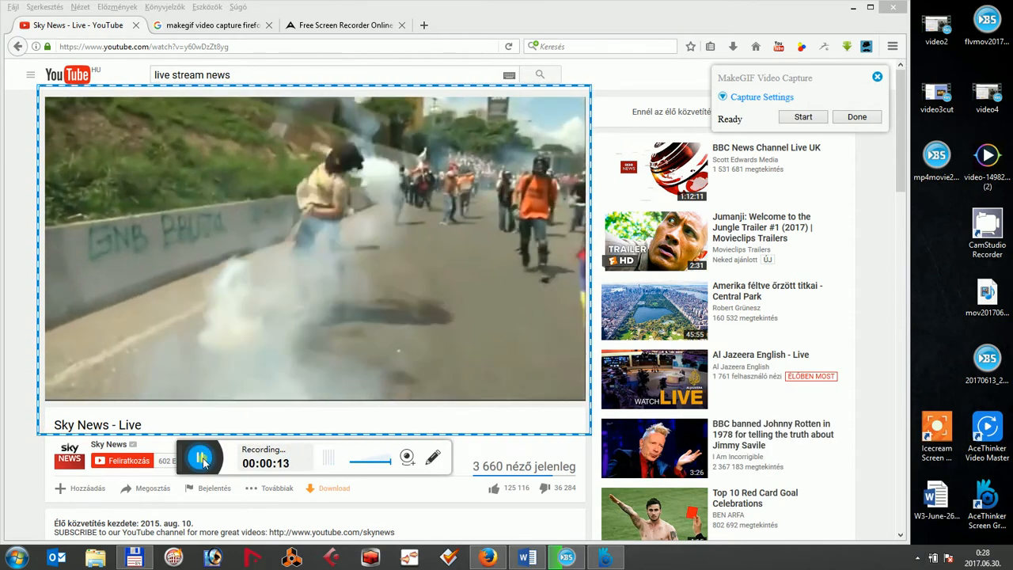
pyautogui.click(202, 457)
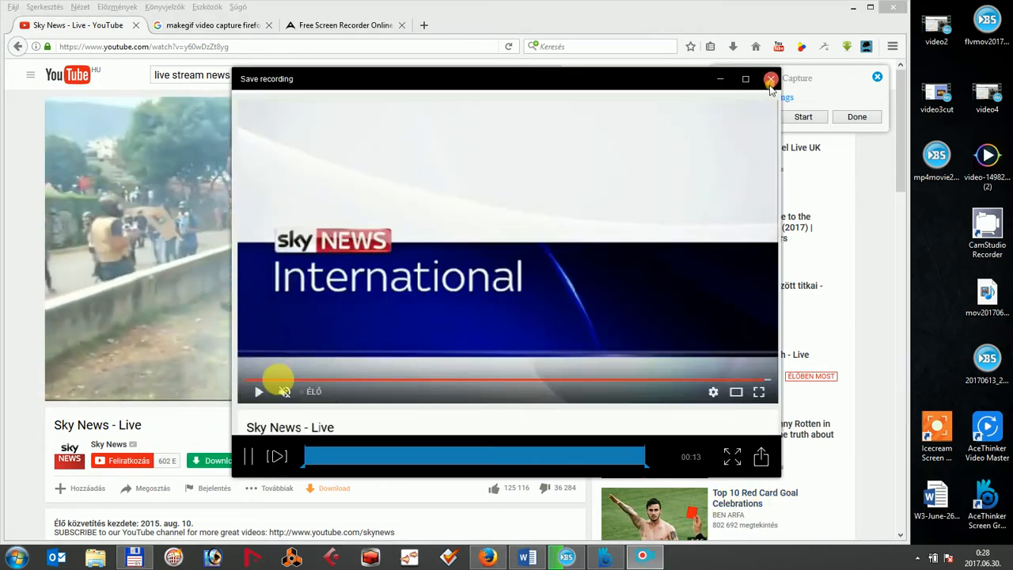
# - Dismiss the Save recording window and return to the Free Screen Recorder Online page
pyautogui.click(770, 79)
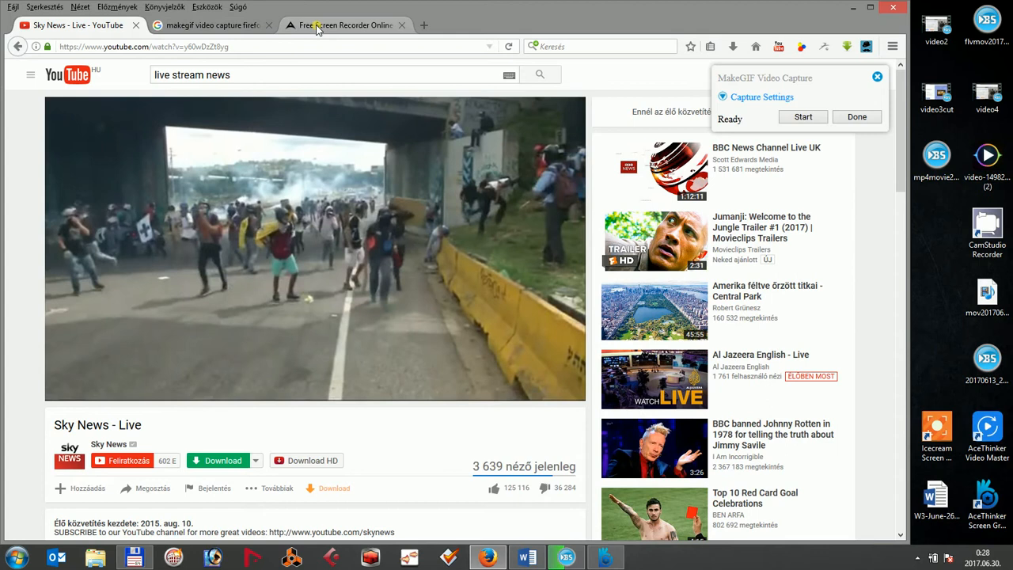
pyautogui.click(344, 25)
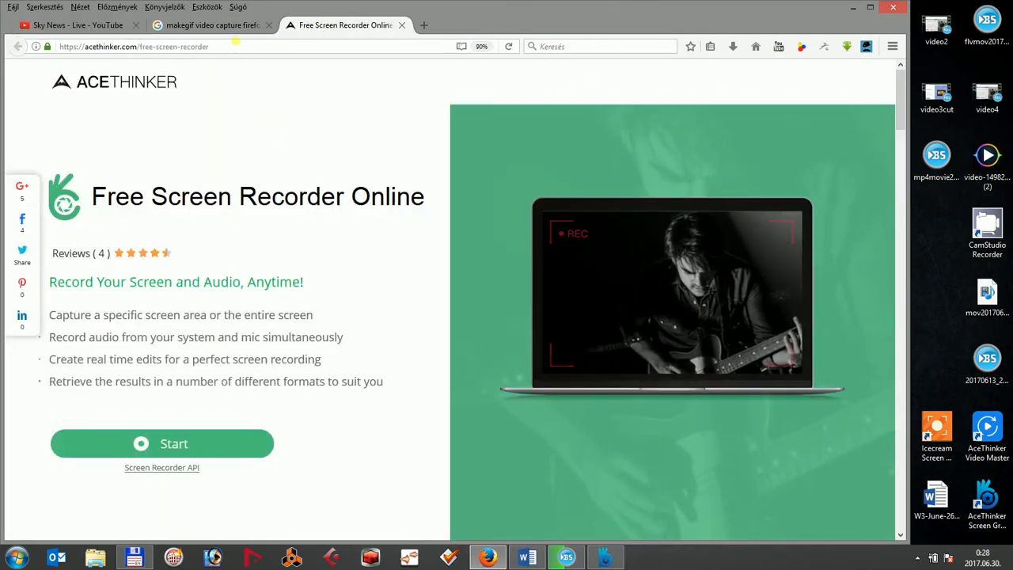
# - Go to the makegif search results and reach the MakeGIF Video Capture add-on page
pyautogui.click(209, 24)
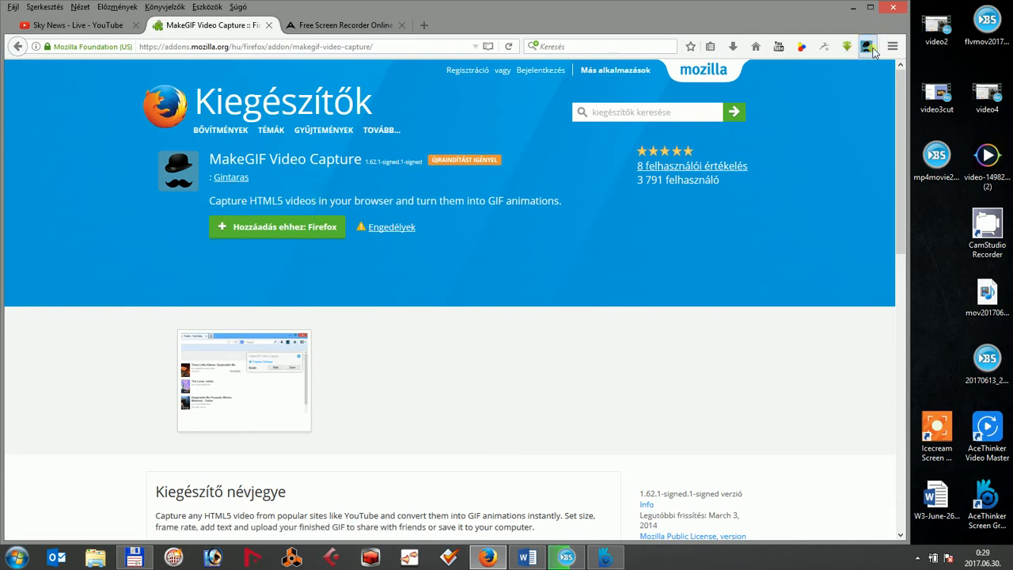
pyautogui.moveTo(867, 46)
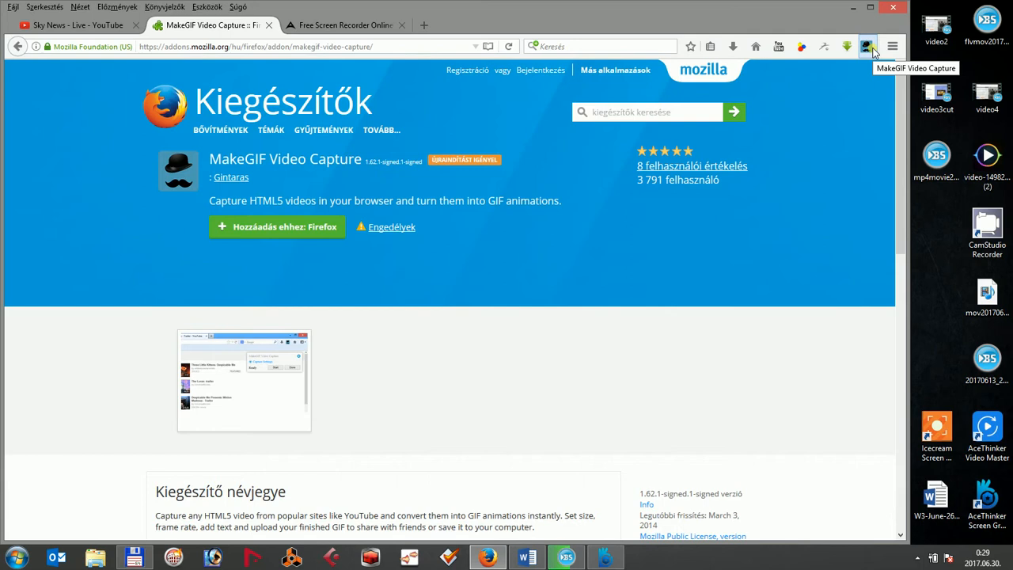
pyautogui.moveTo(740, 68)
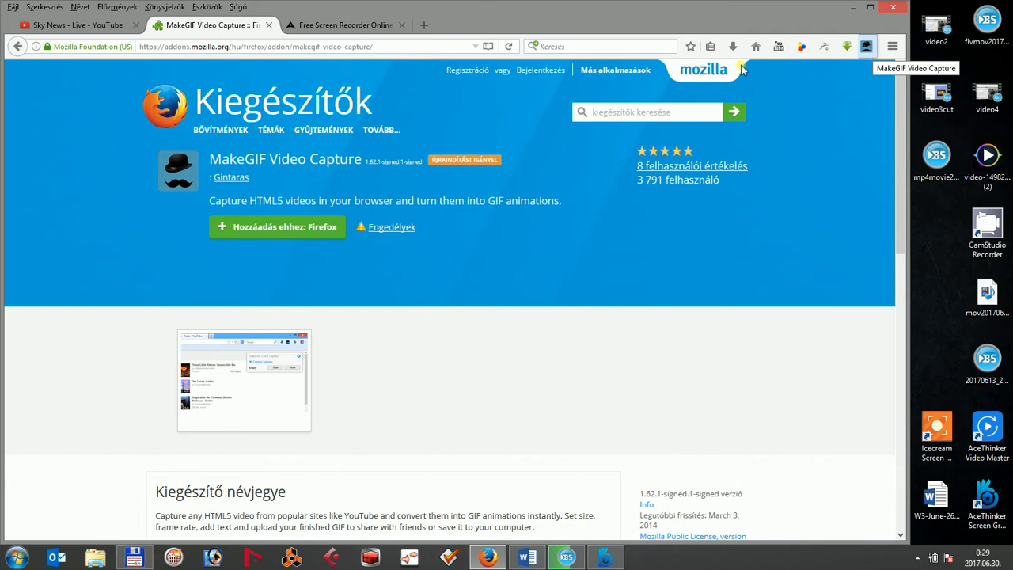
# - Show MakeGIF's Capture Settings over the Sky News stream: Medium quality, size 320, 10 FPS, 500 max frames
pyautogui.click(75, 25)
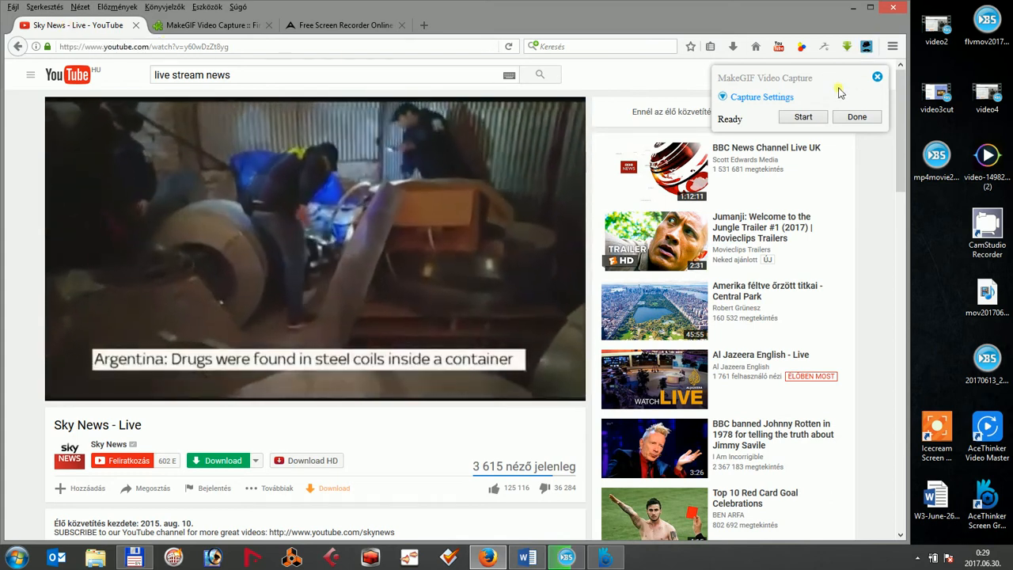
pyautogui.click(761, 97)
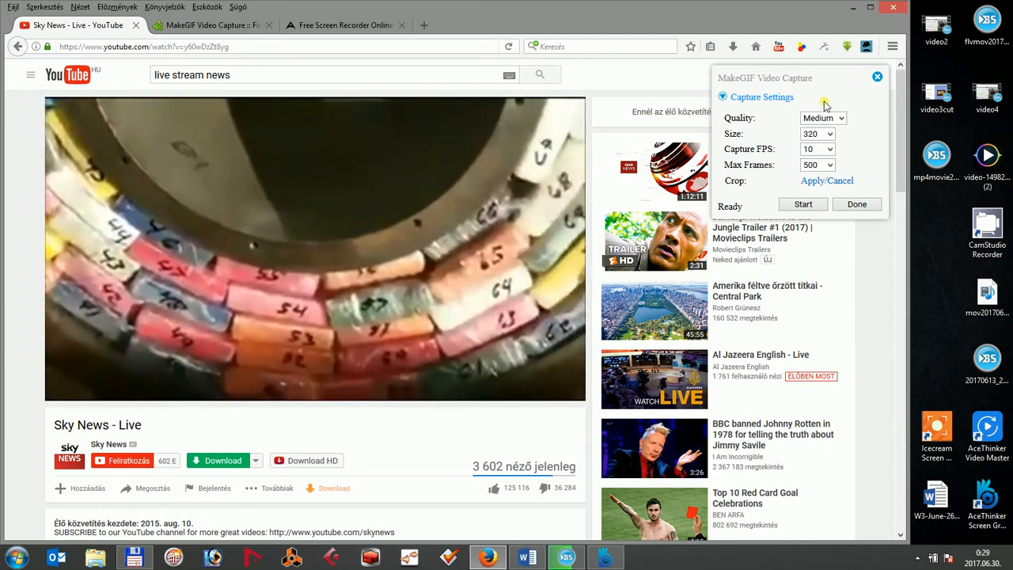
pyautogui.moveTo(790, 158)
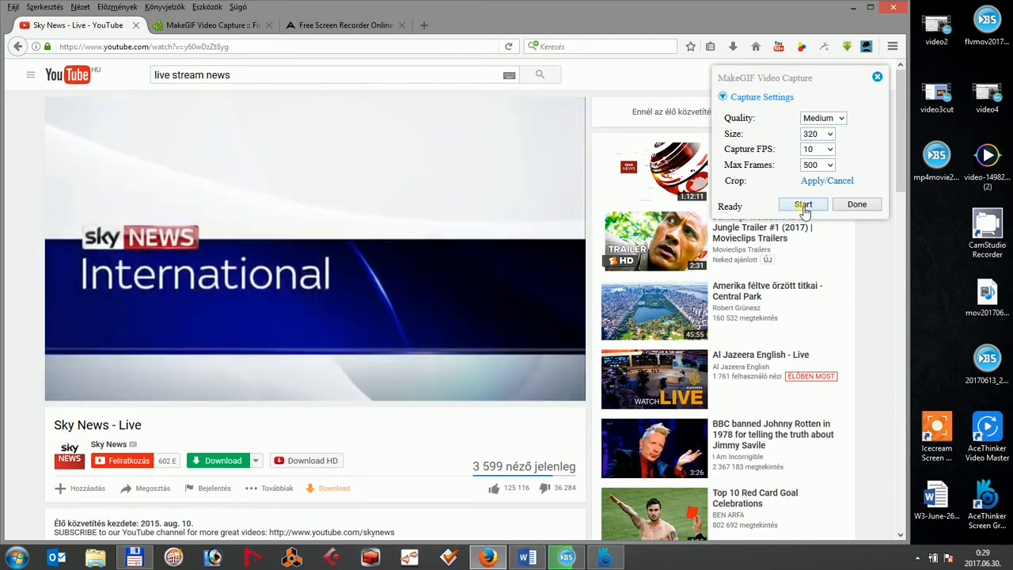
# - Capture frames from the Sky News stream and finish at 469 frames
pyautogui.click(803, 204)
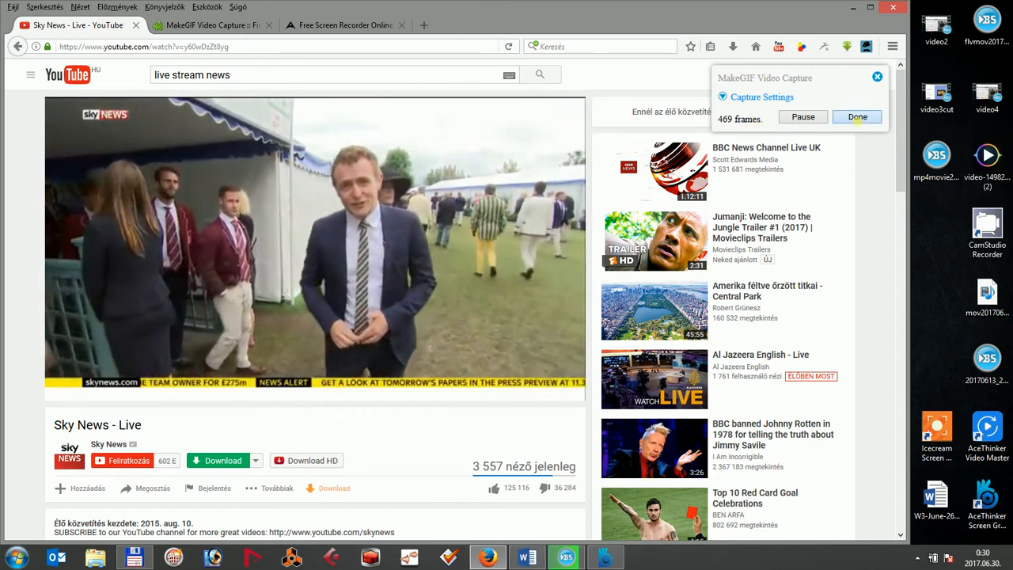
pyautogui.click(857, 116)
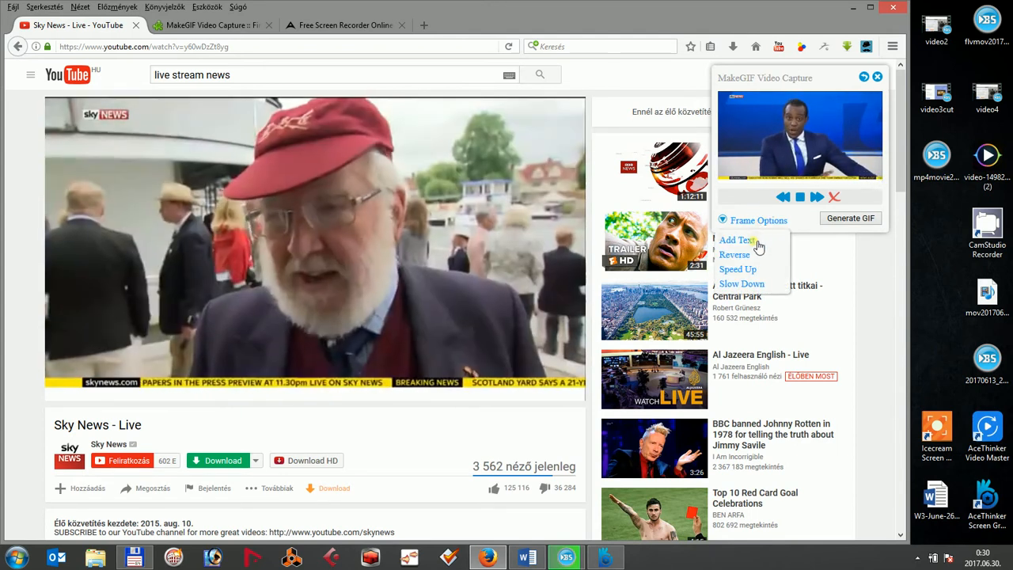
# - Add the 'Enter Text Here' caption to frames 0–469 and generate the GIF
pyautogui.click(735, 240)
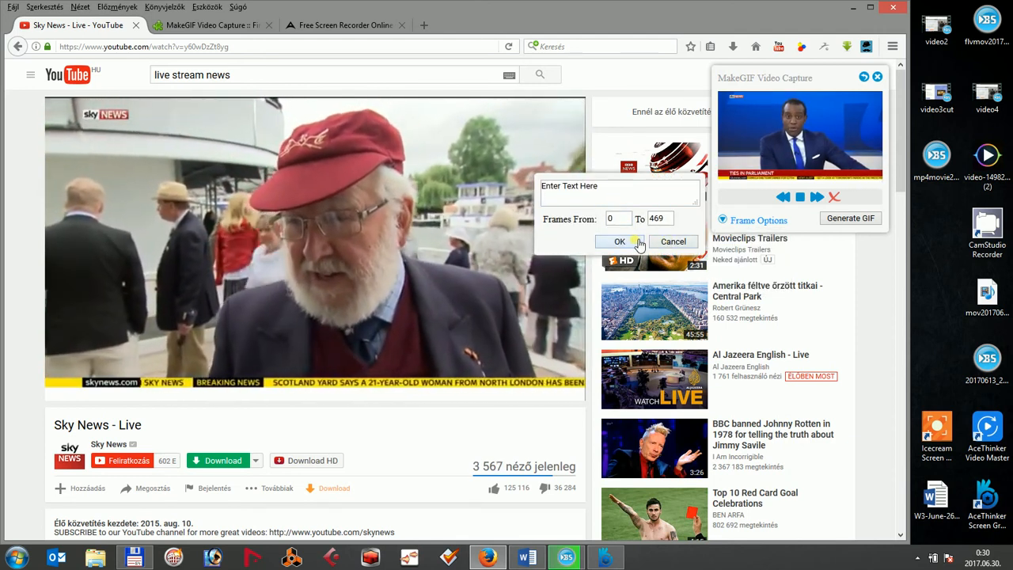
pyautogui.click(620, 241)
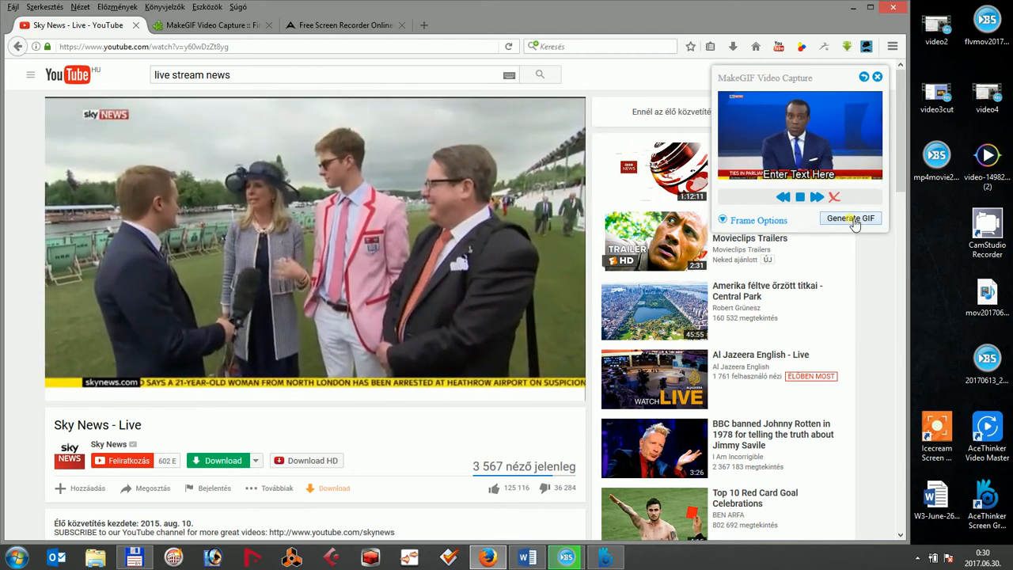
pyautogui.click(850, 218)
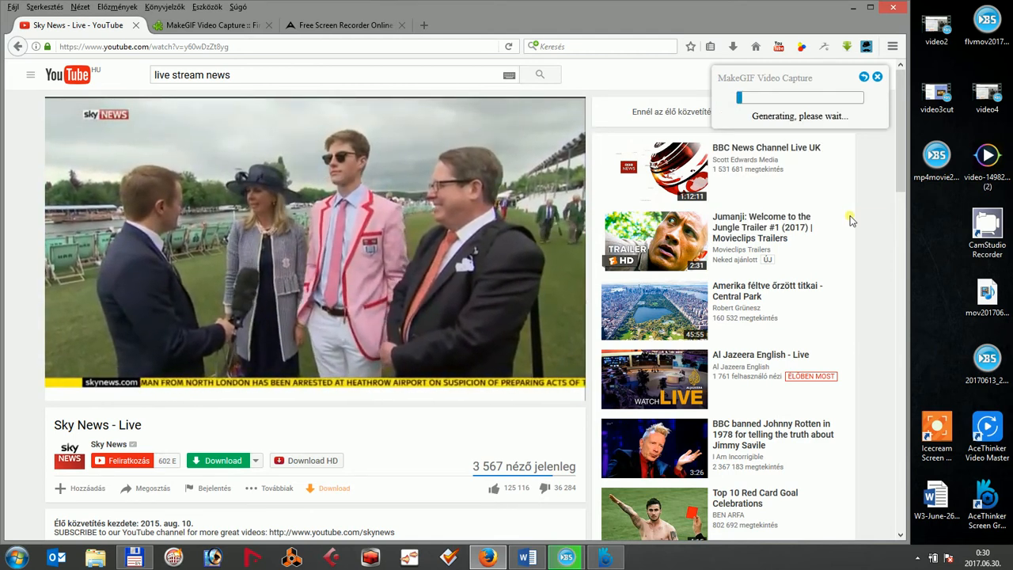